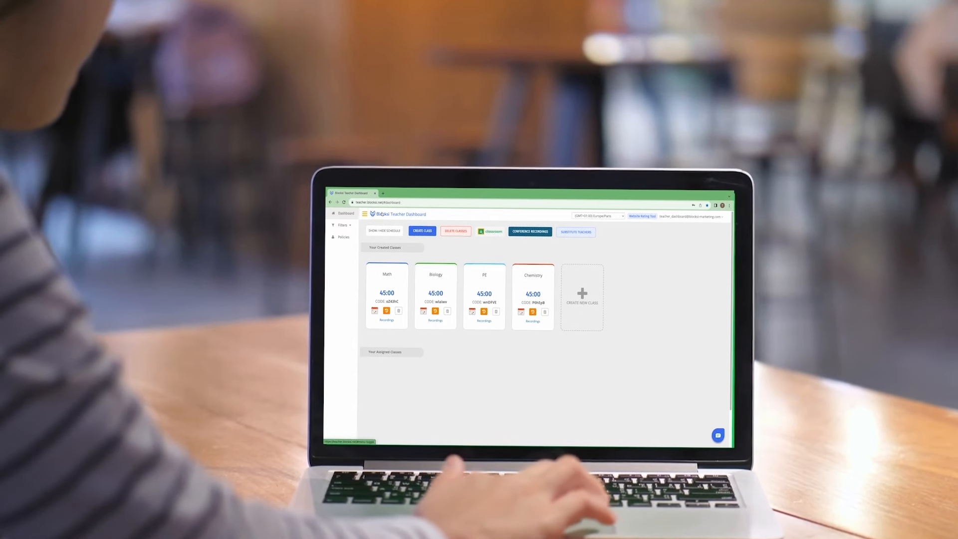
# Enter the live Math class session and bring up its Plagiarism Checker.
pyautogui.click(718, 435)
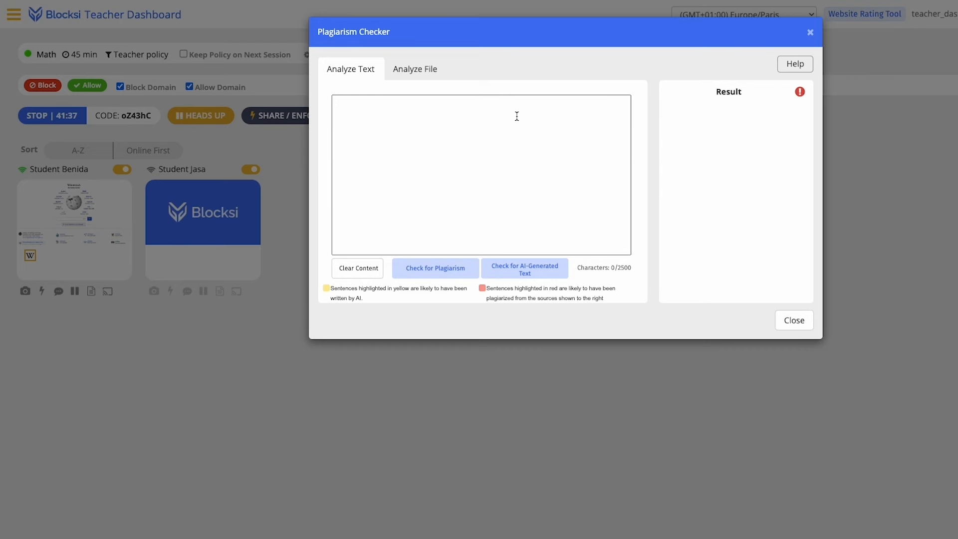
# Dismiss the Plagiarism Checker and reach the Admin Dashboard overview of blocked and allowed sites.
pyautogui.click(793, 320)
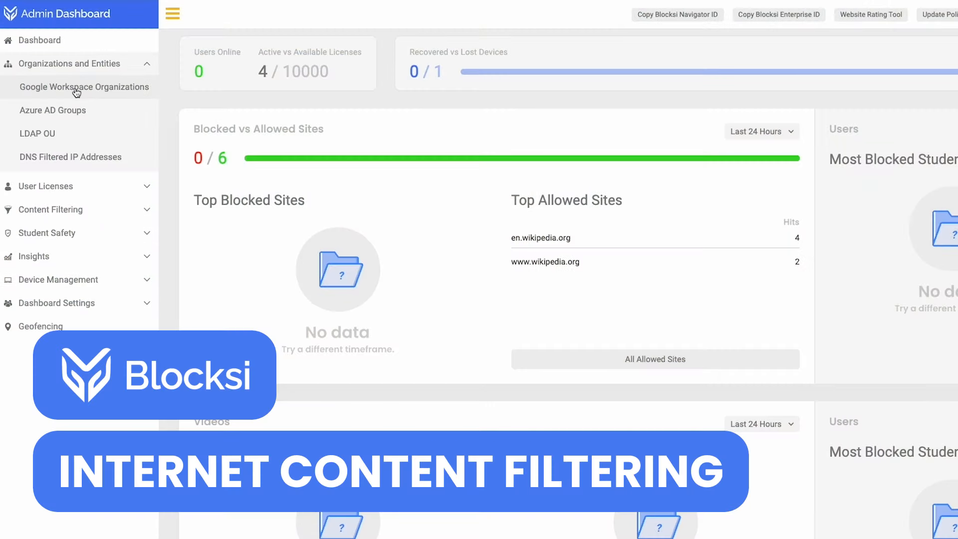
# Open Content Filtering's Web Filter page listing the 'school hours' and 'school hours 1' filters.
pyautogui.click(84, 87)
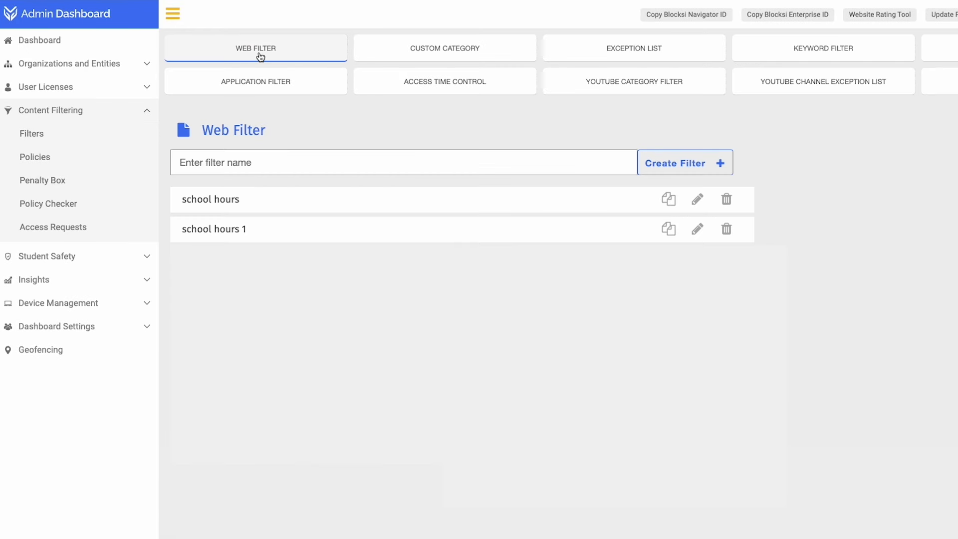
# Create a web filter named 'filter 1' and save its category settings.
pyautogui.write('filter 1')
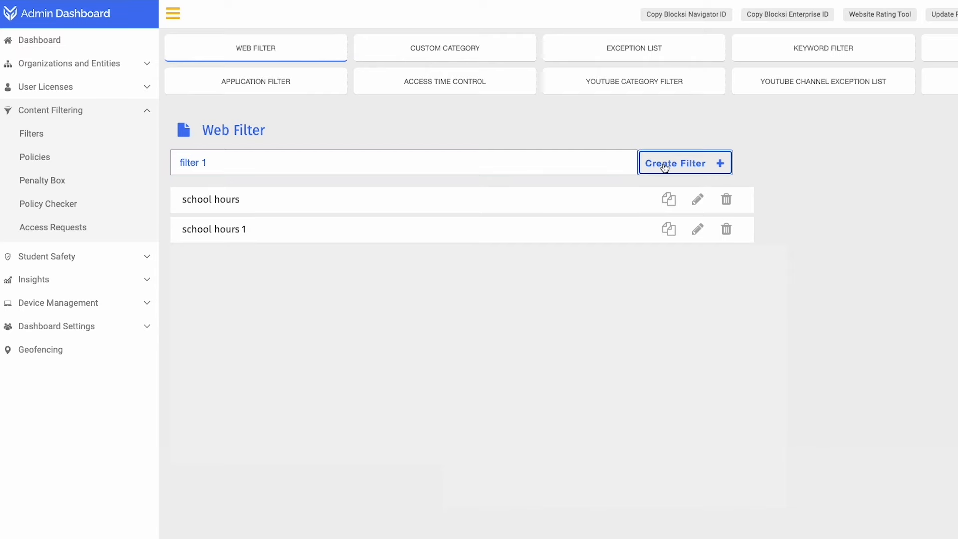
pyautogui.click(684, 162)
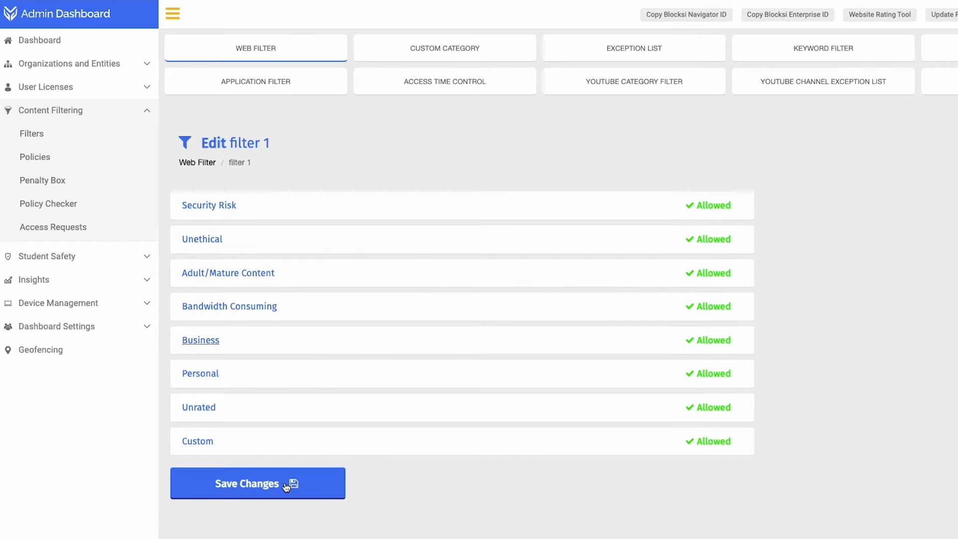
pyautogui.click(257, 484)
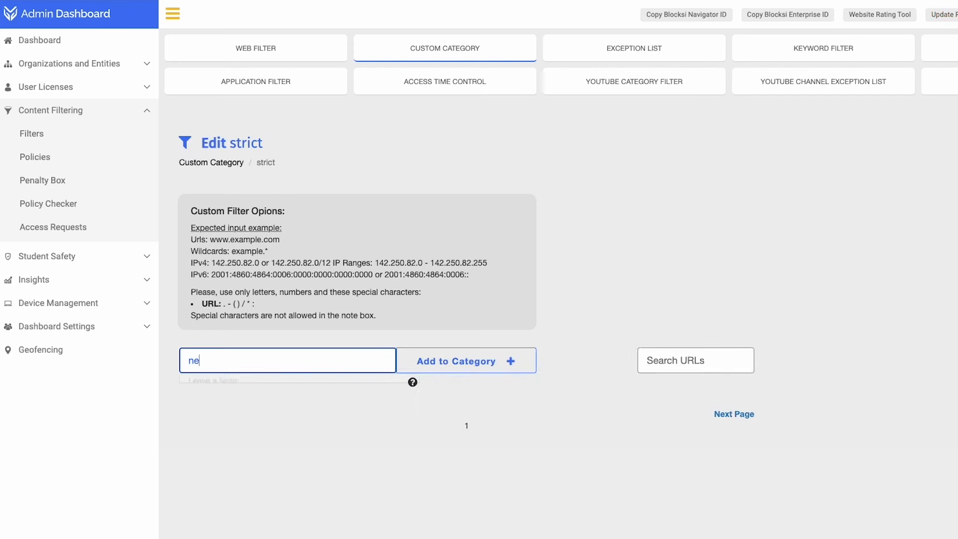
# Add netflix to the strict custom category and open the My Exceptions list.
pyautogui.write('netflix.')
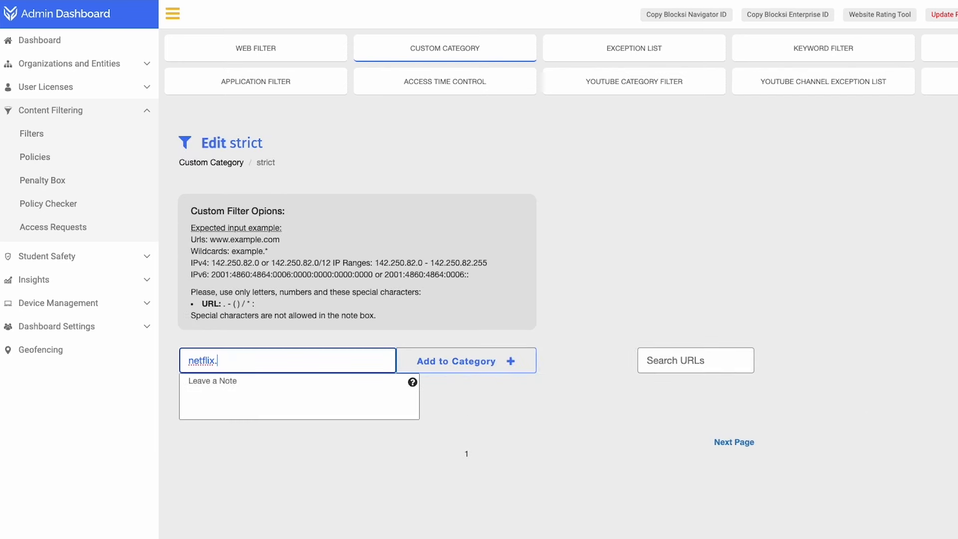
pyautogui.click(634, 48)
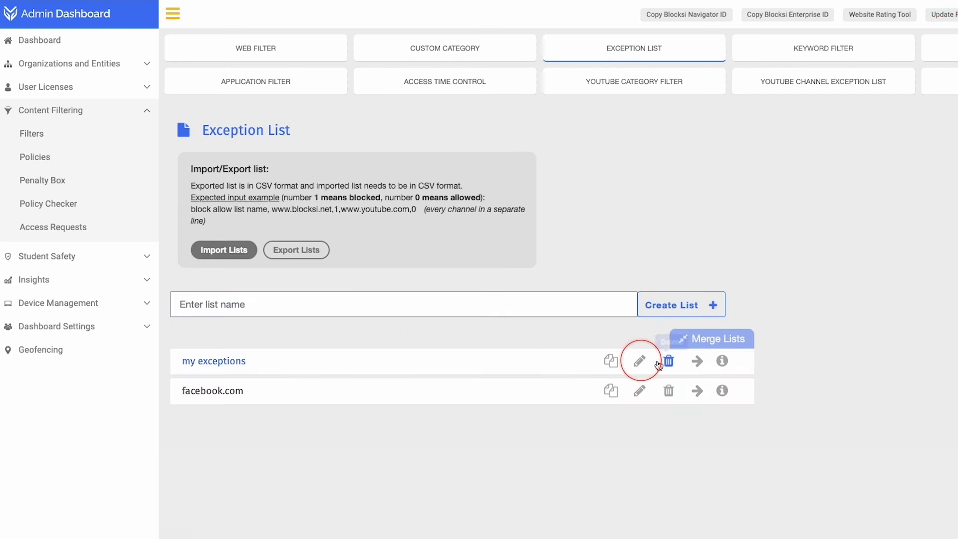
pyautogui.click(32, 182)
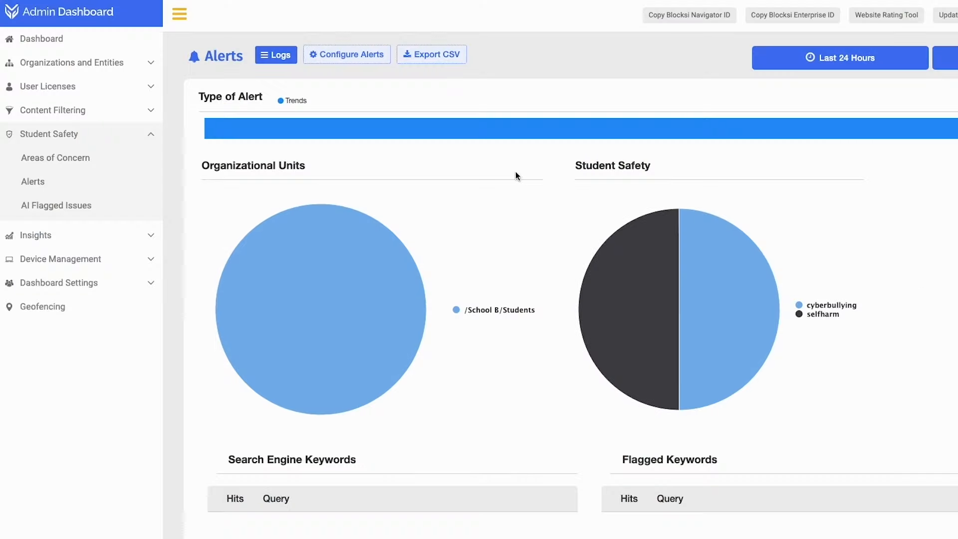
# Review the top student's flagged safety alerts and enter 'depres' as a search engine keyword.
pyautogui.scroll(-3)
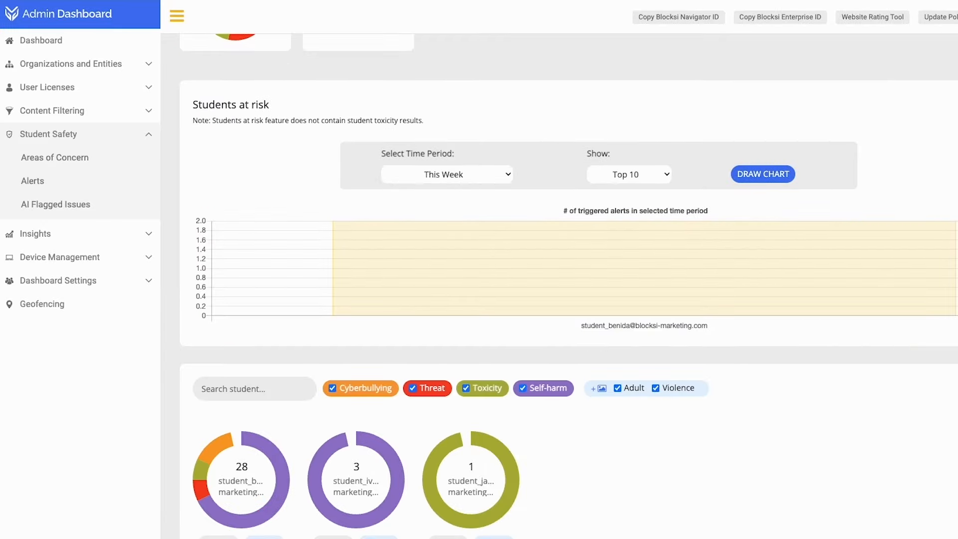
pyautogui.click(762, 174)
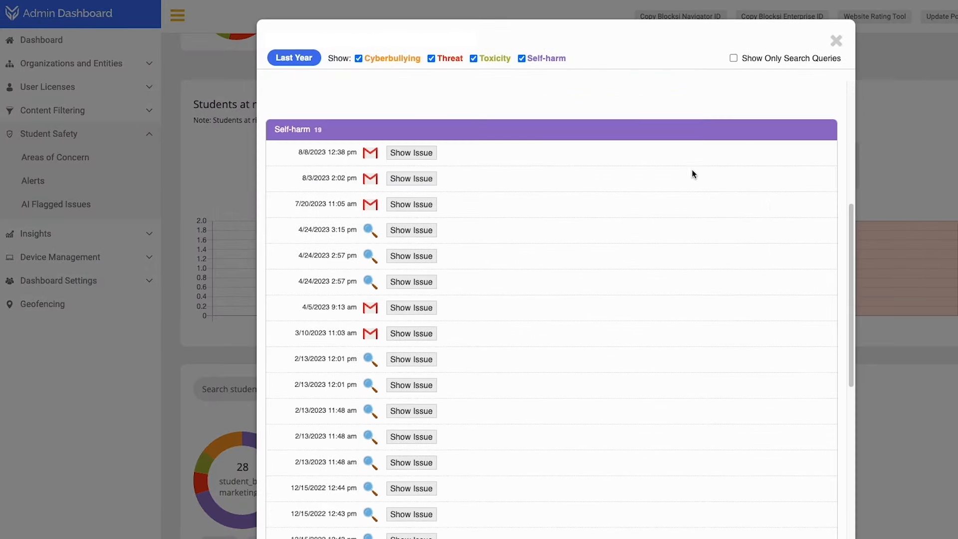
pyautogui.click(411, 152)
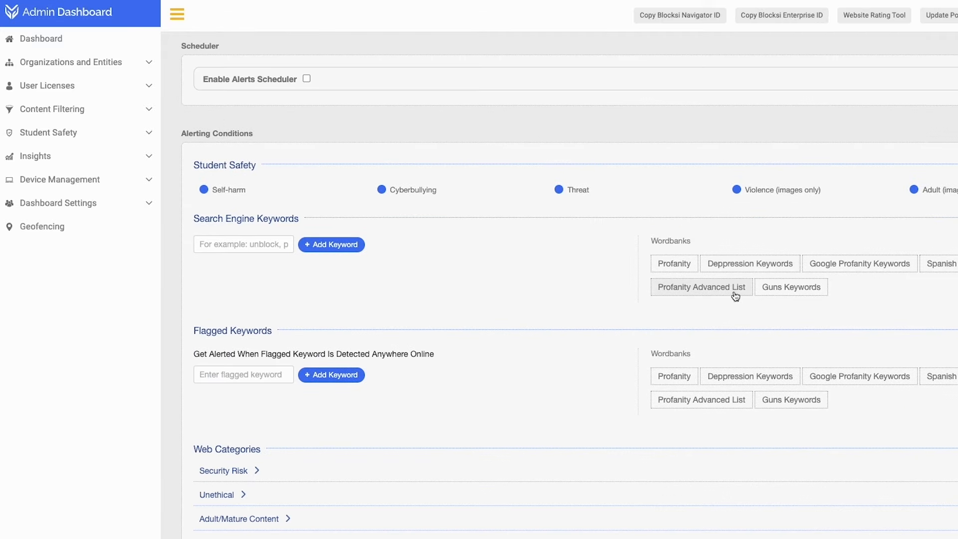
pyautogui.write('depres')
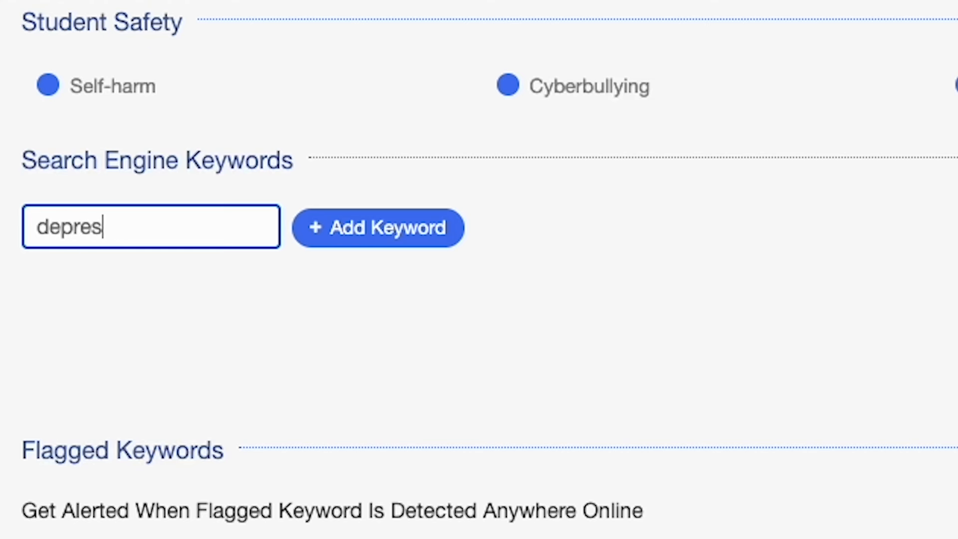